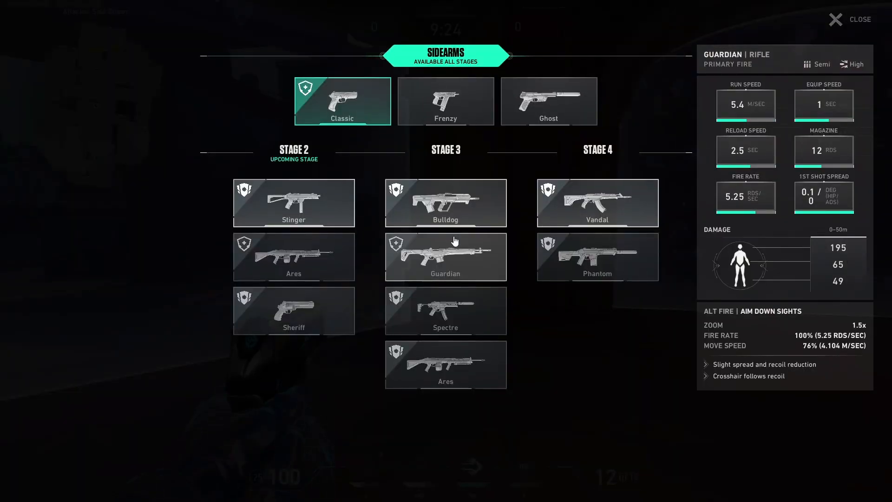
Buy the Ghost sidearm from the buy menu and return to the range with it equipped.
{"action": "left_click", "coordinate": [549, 101]}
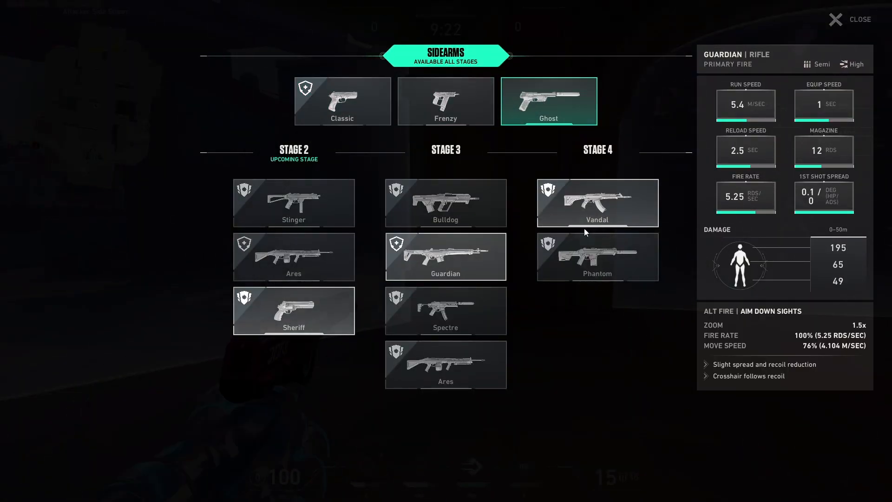
{"action": "left_click", "coordinate": [847, 19]}
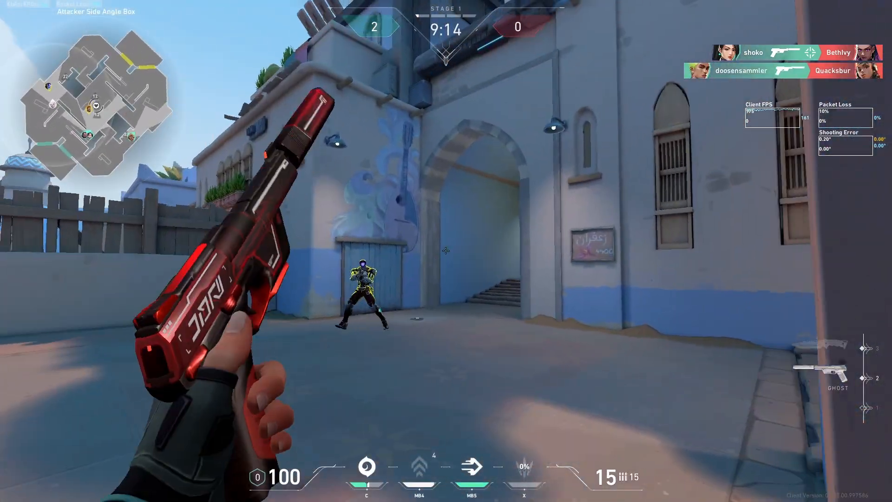
Fire the Ghost at the training bot standing in the range.
{"action": "left_click", "coordinate": [446, 251]}
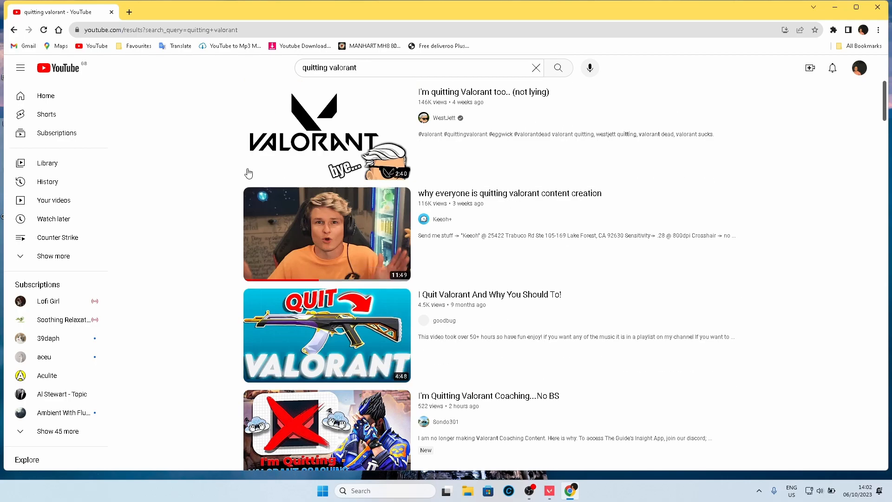
{"action": "scroll", "scroll_direction": "down", "scroll_amount": 3}
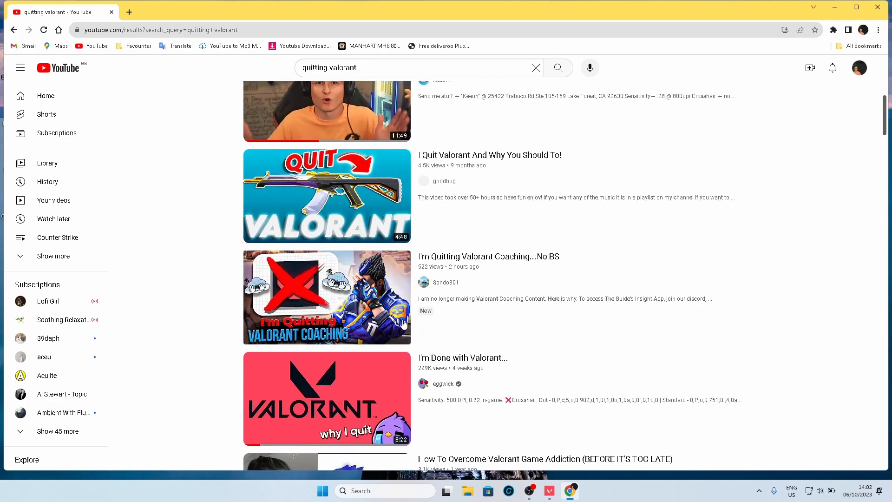
{"action": "scroll", "scroll_direction": "down", "scroll_amount": 3}
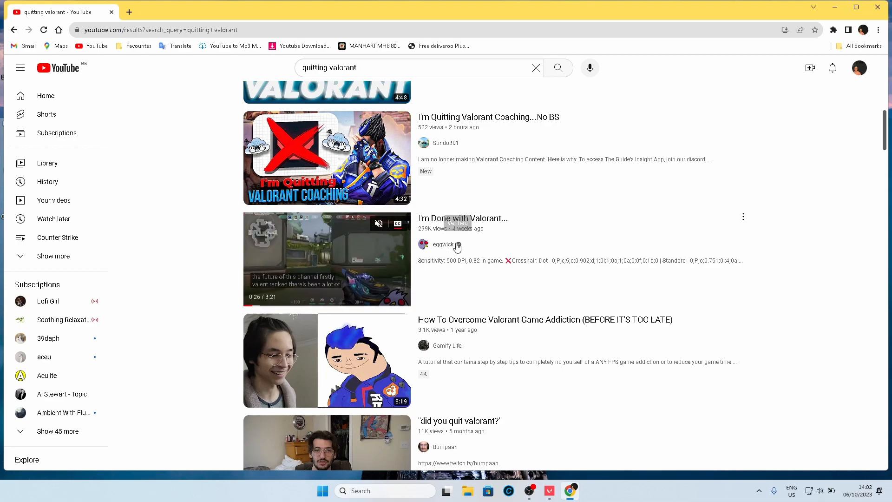
{"action": "scroll", "scroll_direction": "down", "scroll_amount": 3}
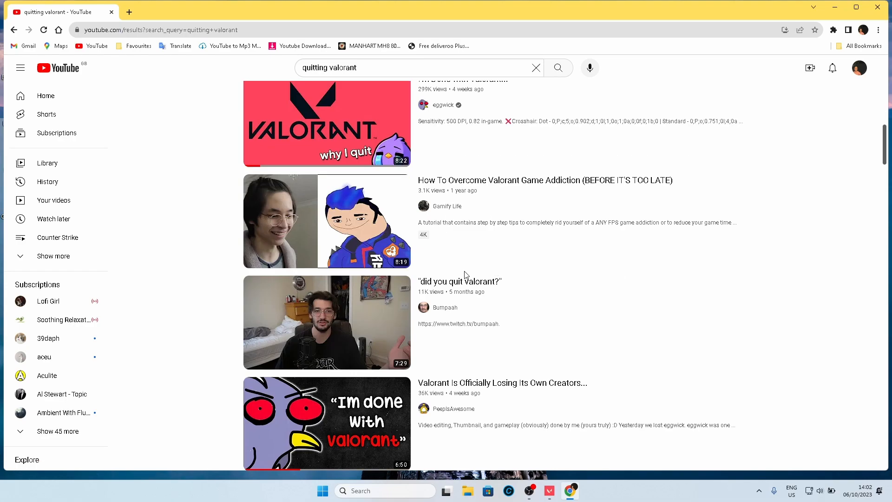
{"action": "scroll", "scroll_direction": "down", "scroll_amount": 3}
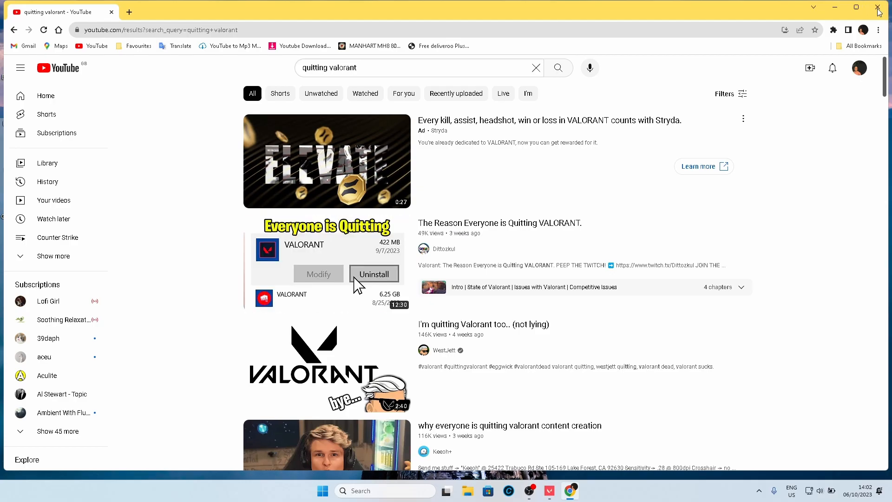
Close the Chrome window showing the YouTube results, leaving the desktop.
{"action": "left_click", "coordinate": [879, 10]}
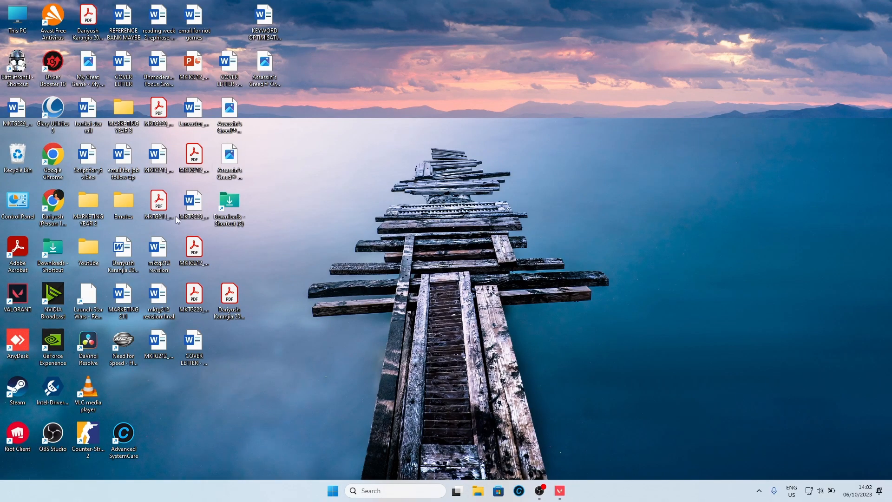
{"action": "mouse_move", "coordinate": [193, 344]}
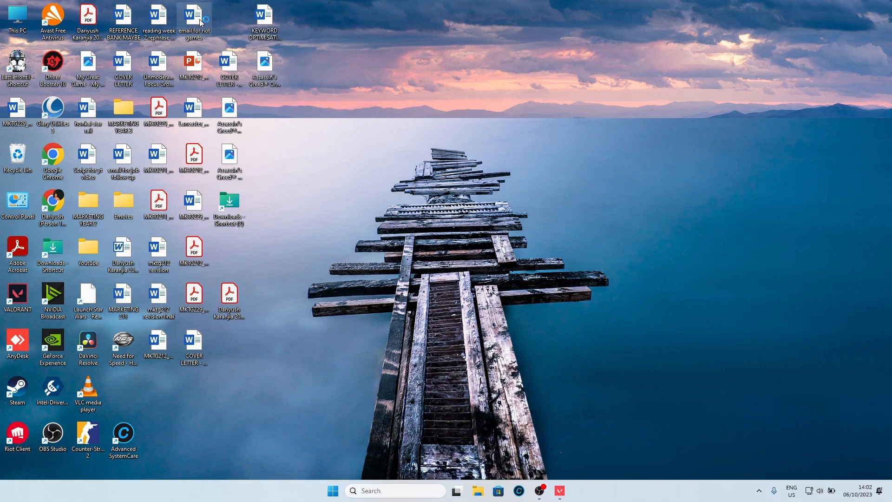
{"action": "double_click", "coordinate": [193, 17]}
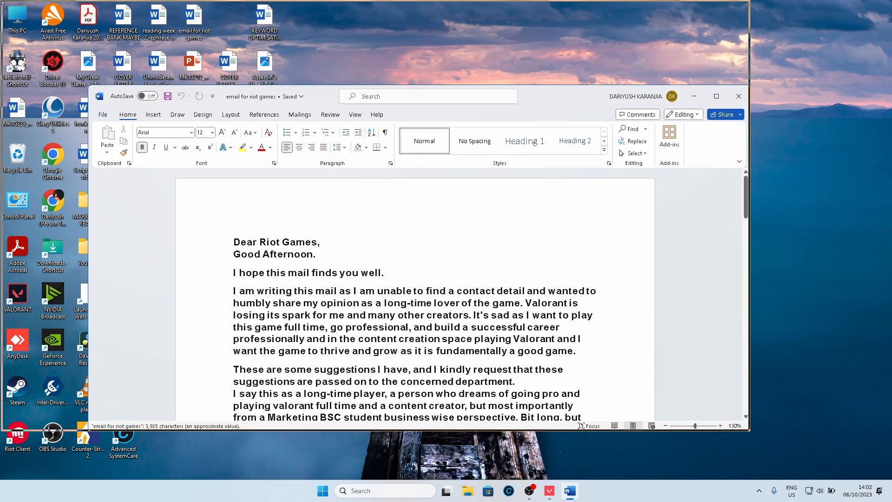
{"action": "left_click", "coordinate": [716, 96]}
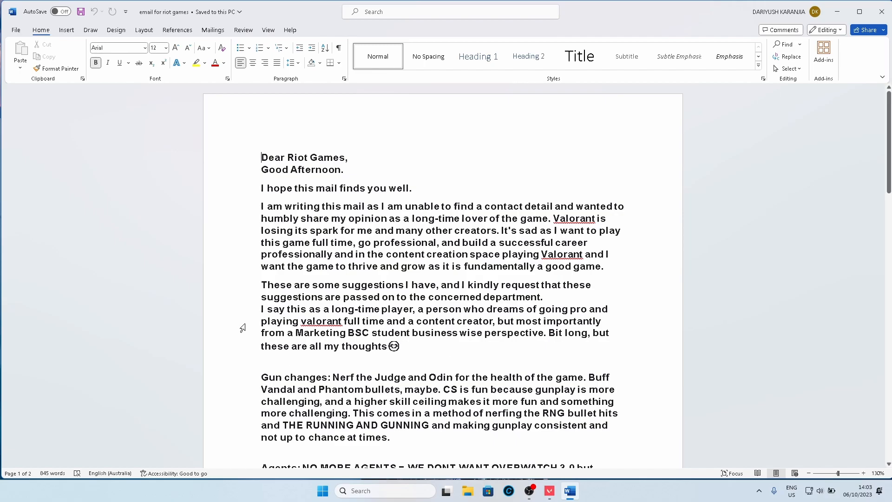
{"action": "mouse_move", "coordinate": [510, 284]}
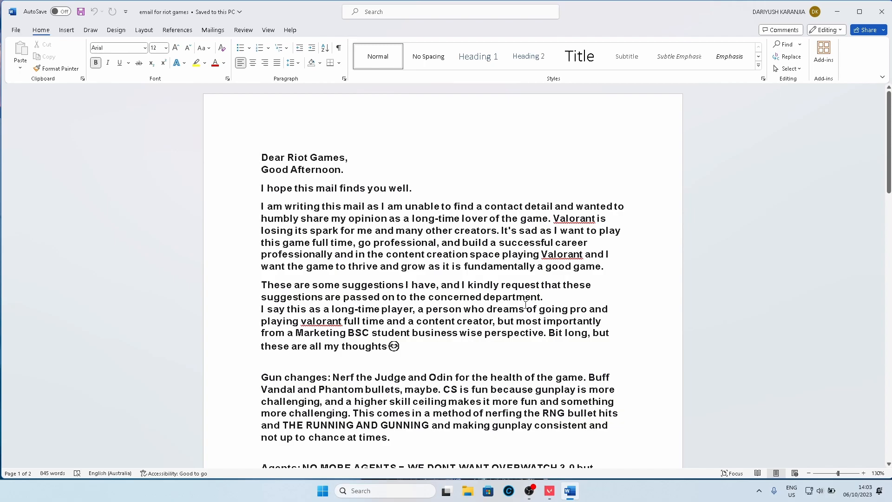
{"action": "mouse_move", "coordinate": [243, 300]}
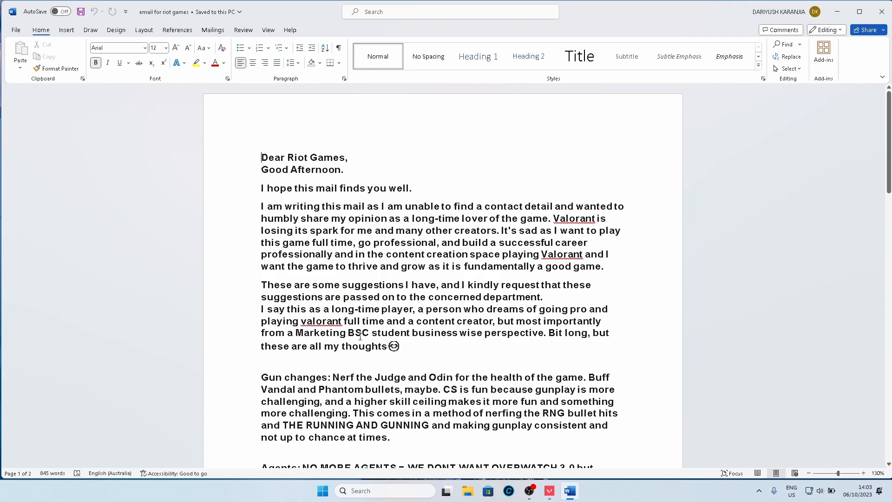
{"action": "mouse_move", "coordinate": [324, 333]}
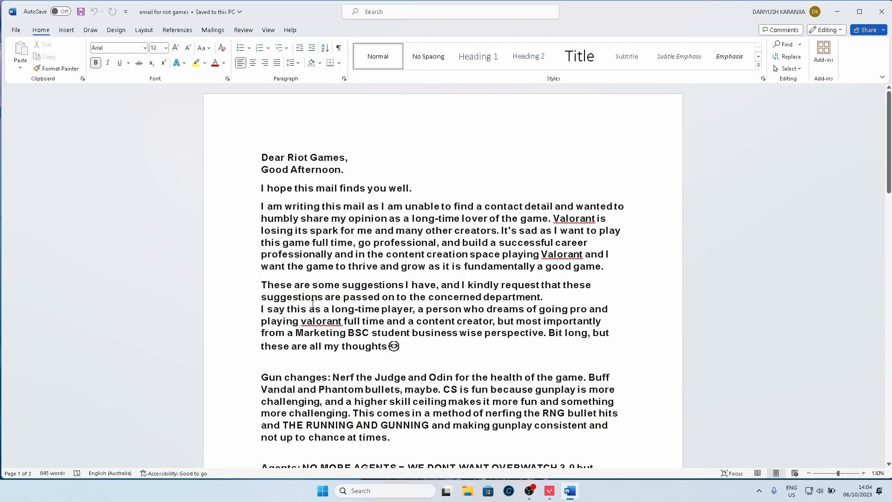
{"action": "scroll", "scroll_direction": "down", "scroll_amount": 3}
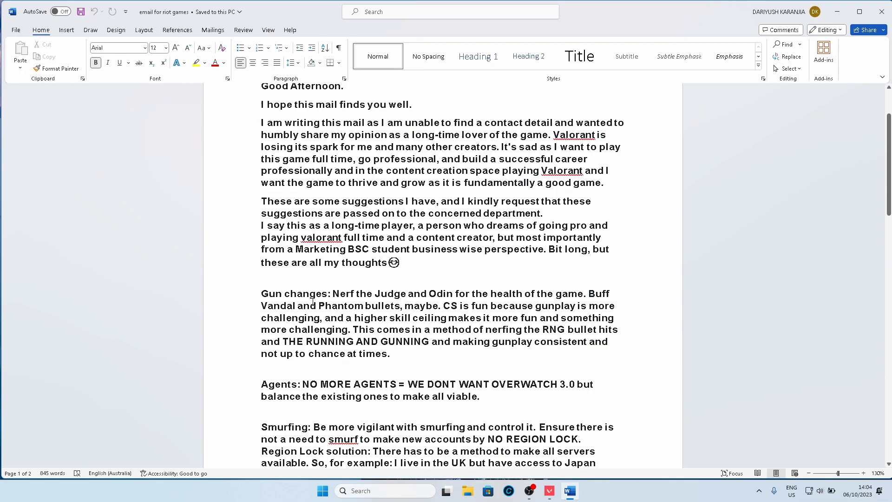
{"action": "mouse_move", "coordinate": [445, 307]}
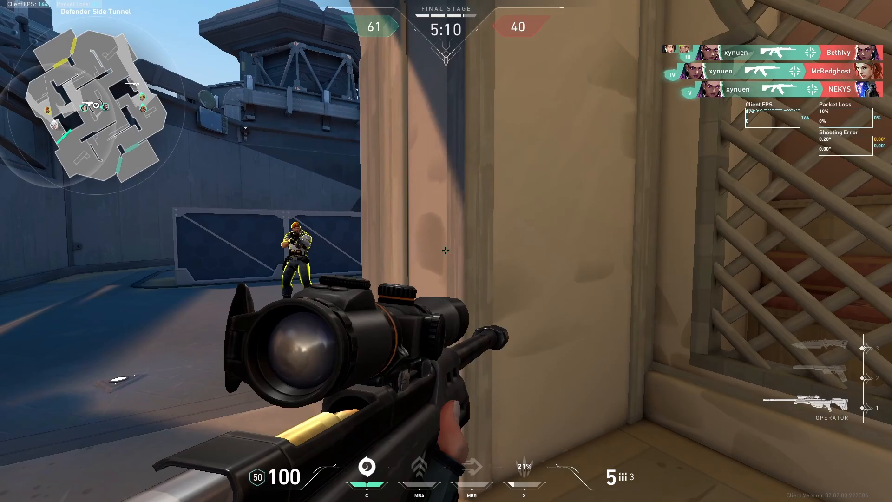
Fire at opponents during Valorant rounds with the Operator and then the Vandal.
{"action": "left_click", "coordinate": [446, 250]}
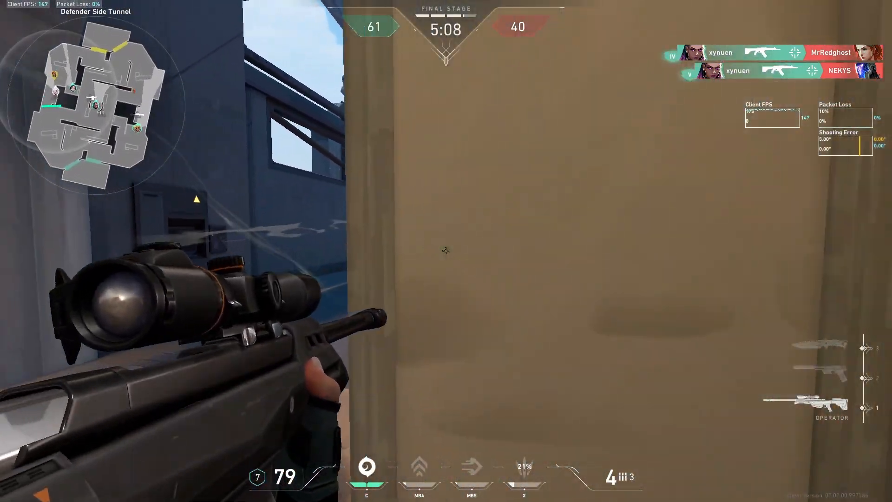
{"action": "left_click", "coordinate": [447, 250]}
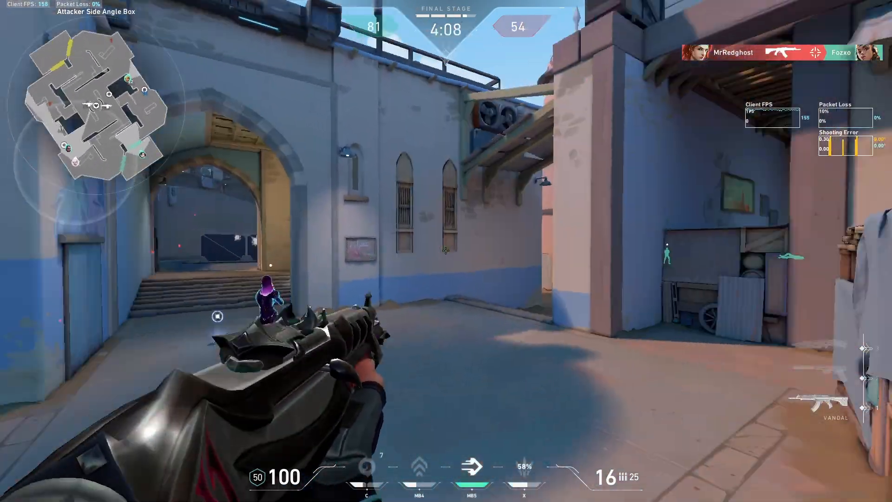
{"action": "left_click", "coordinate": [446, 251]}
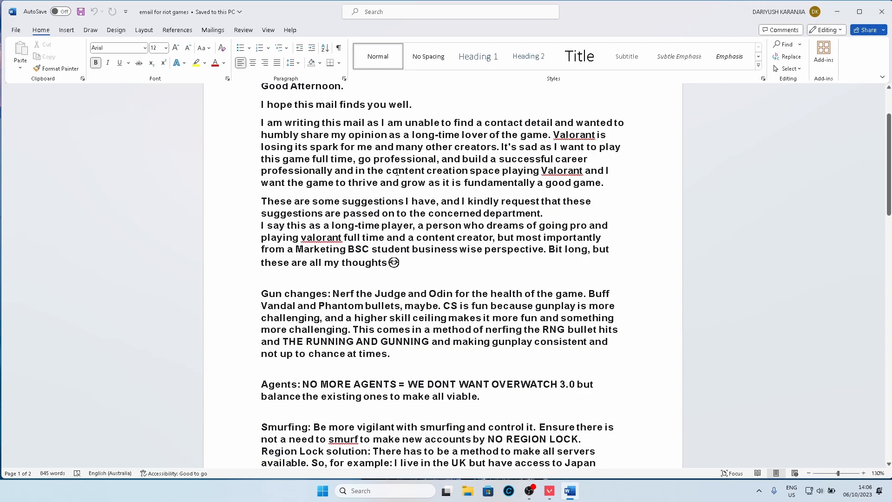
{"action": "mouse_move", "coordinate": [622, 298]}
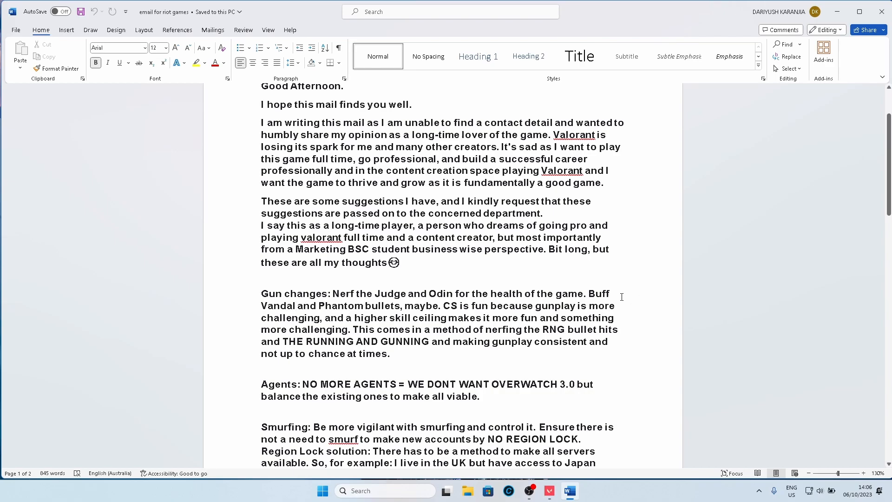
{"action": "left_click_drag", "start_coordinate": [590, 294], "coordinate": [409, 318]}
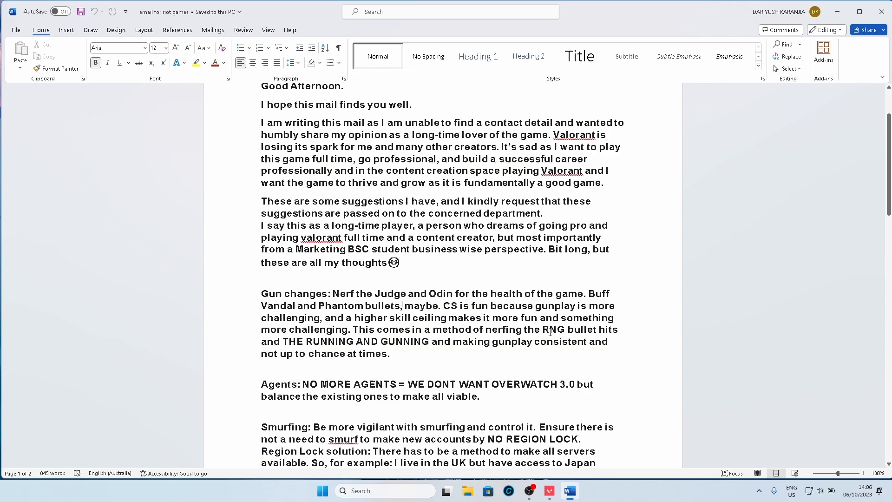
{"action": "left_click_drag", "start_coordinate": [541, 318], "coordinate": [567, 329]}
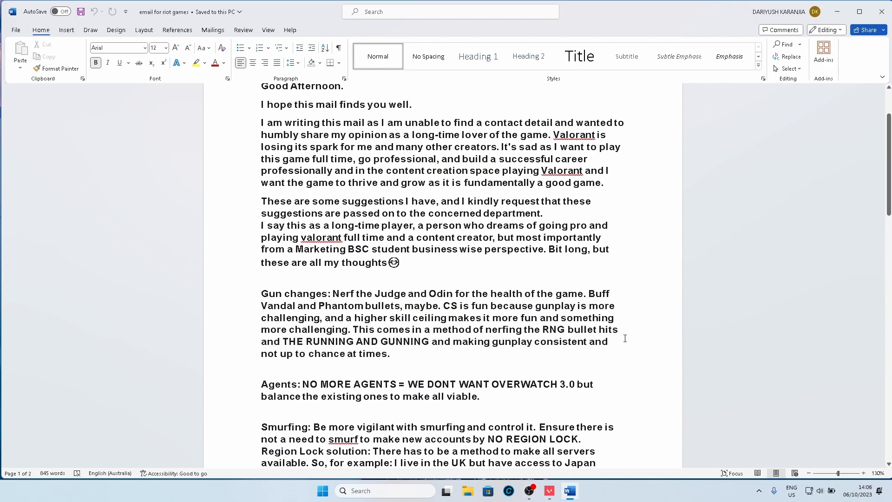
{"action": "left_click", "coordinate": [455, 341]}
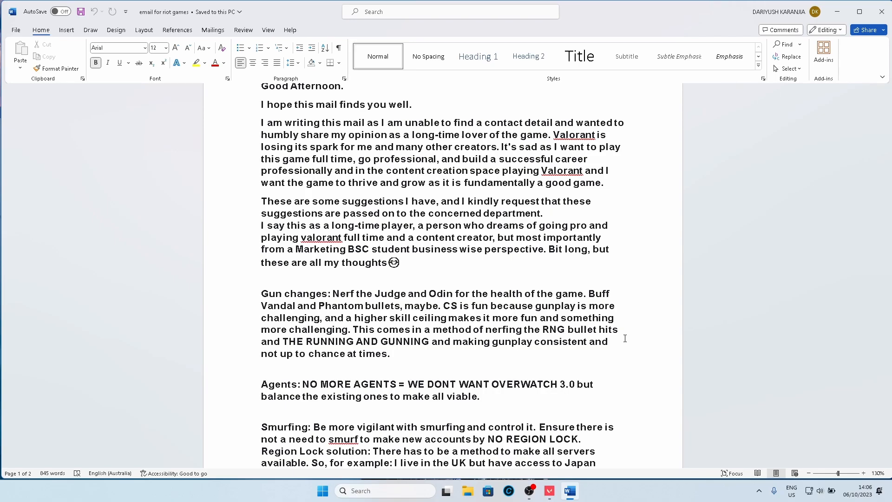
{"action": "left_click", "coordinate": [452, 341]}
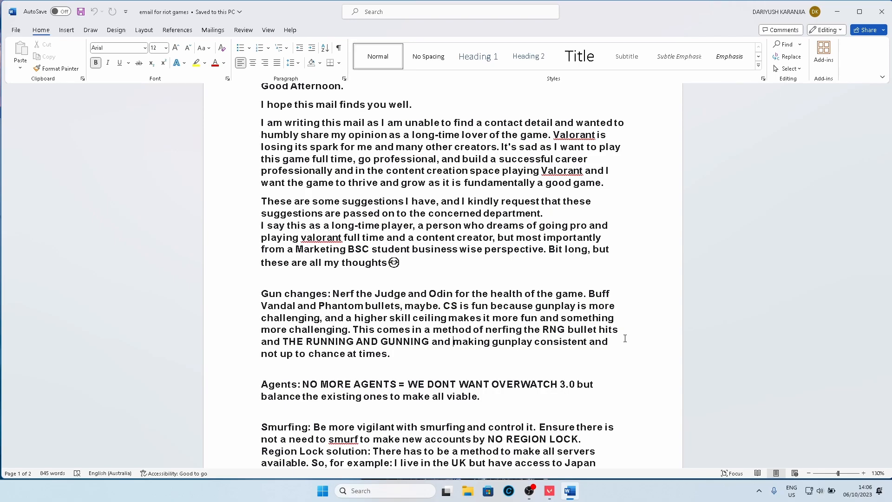
{"action": "scroll", "scroll_direction": "down", "scroll_amount": 3}
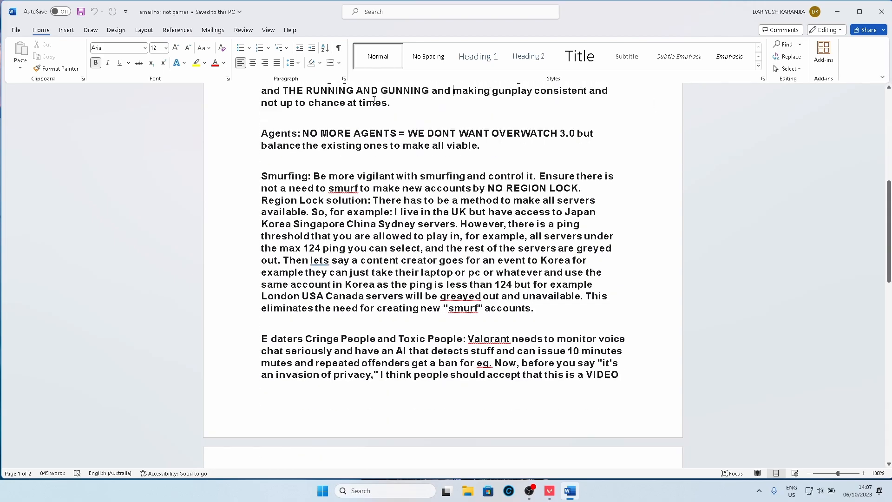
{"action": "mouse_move", "coordinate": [324, 171]}
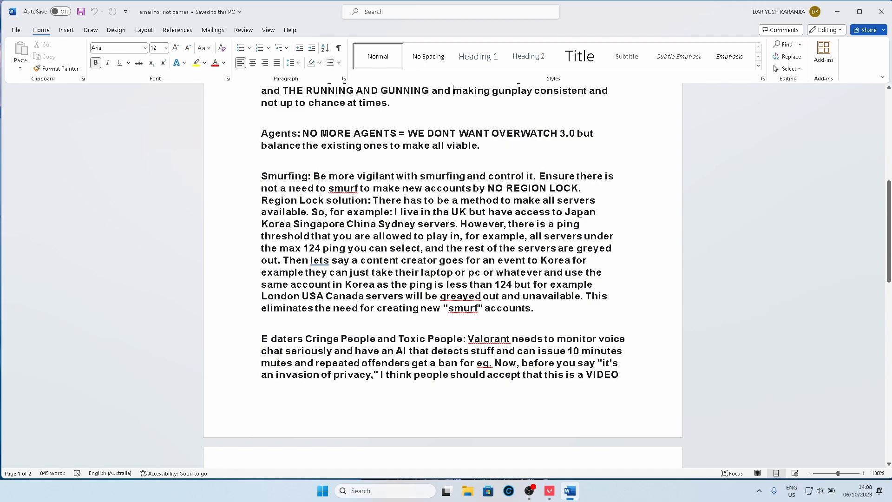
{"action": "mouse_move", "coordinate": [539, 221]}
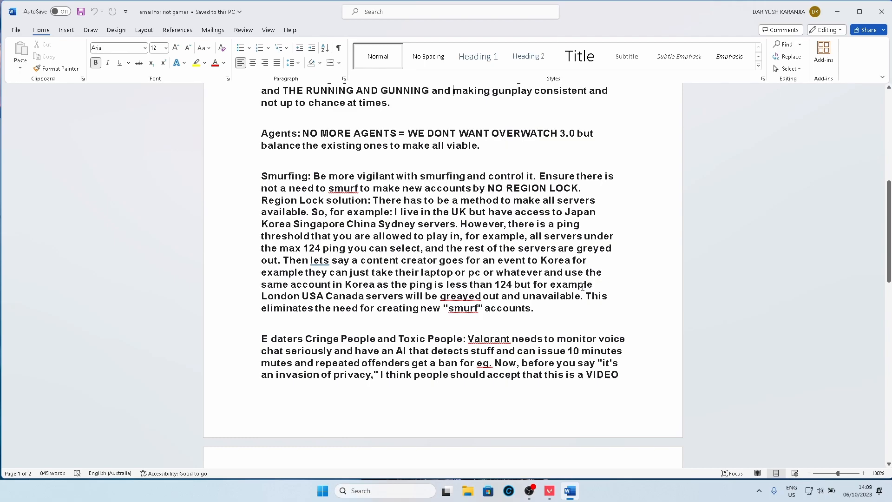
{"action": "scroll", "scroll_direction": "down", "scroll_amount": 3}
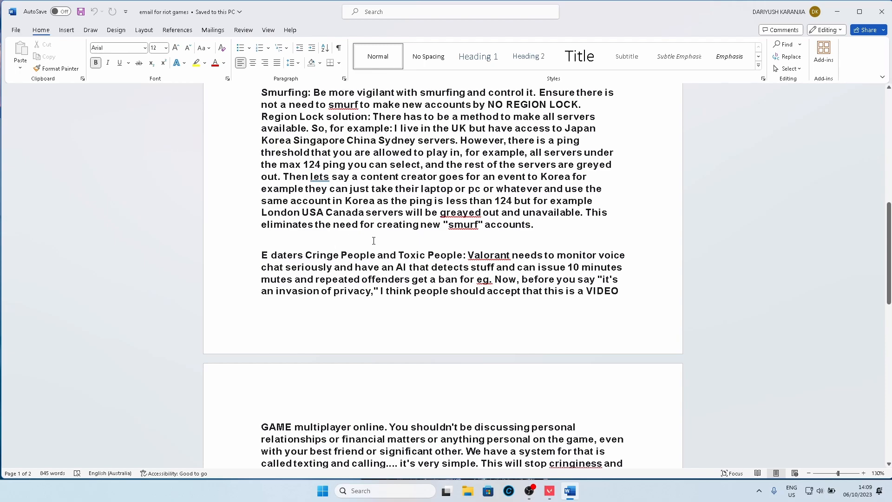
{"action": "mouse_move", "coordinate": [611, 252]}
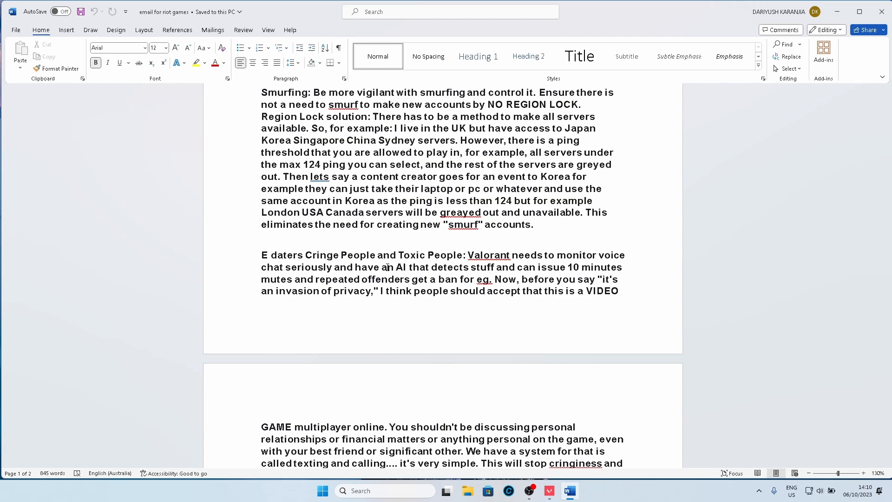
{"action": "mouse_move", "coordinate": [649, 237]}
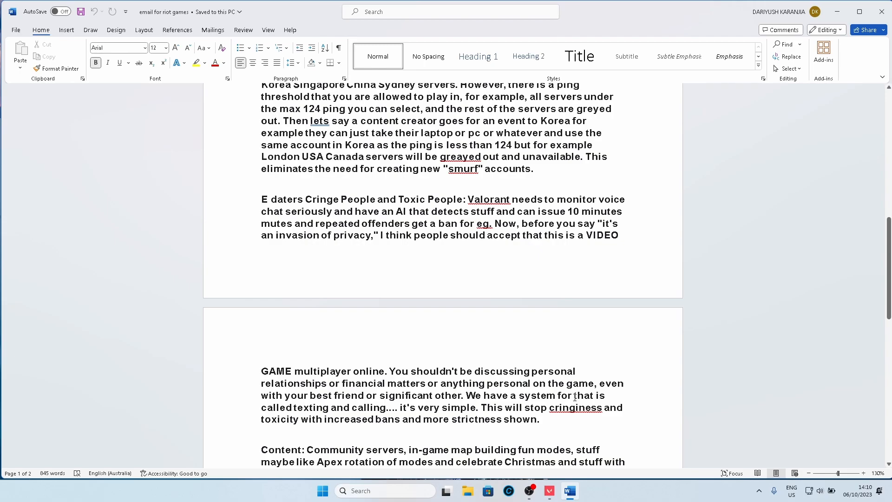
{"action": "mouse_move", "coordinate": [574, 392]}
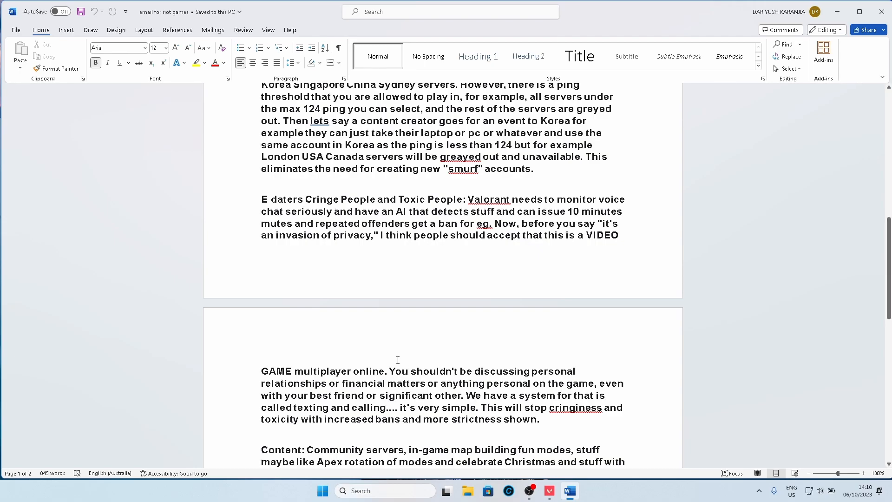
{"action": "mouse_move", "coordinate": [529, 452]}
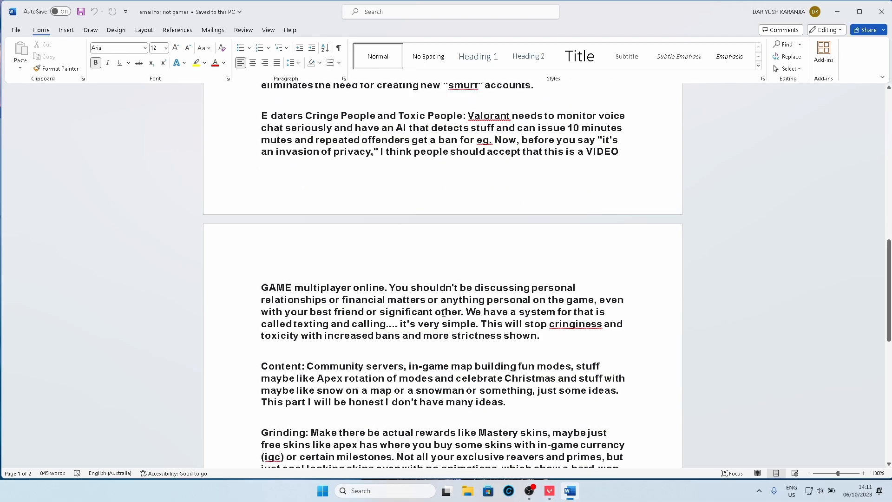
Scroll the letter down to the Content and Grinding suggestion paragraphs.
{"action": "scroll", "scroll_direction": "down", "scroll_amount": 3}
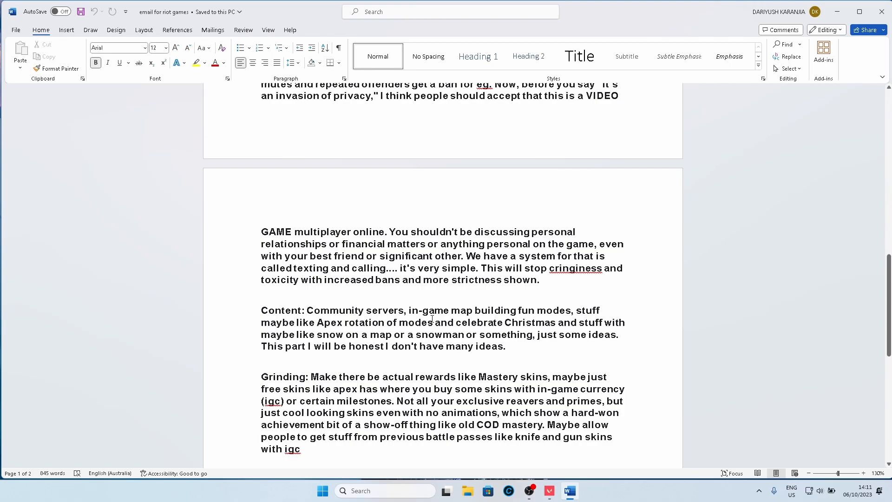
{"action": "mouse_move", "coordinate": [312, 292]}
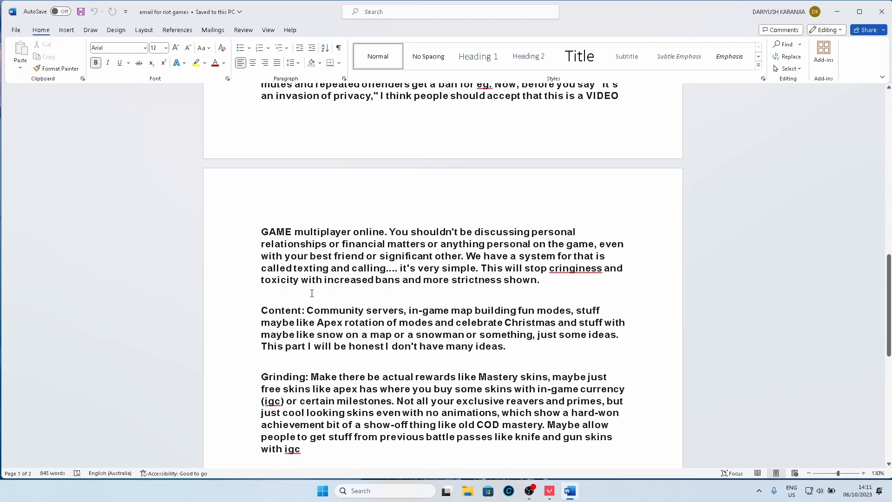
{"action": "mouse_move", "coordinate": [311, 310]}
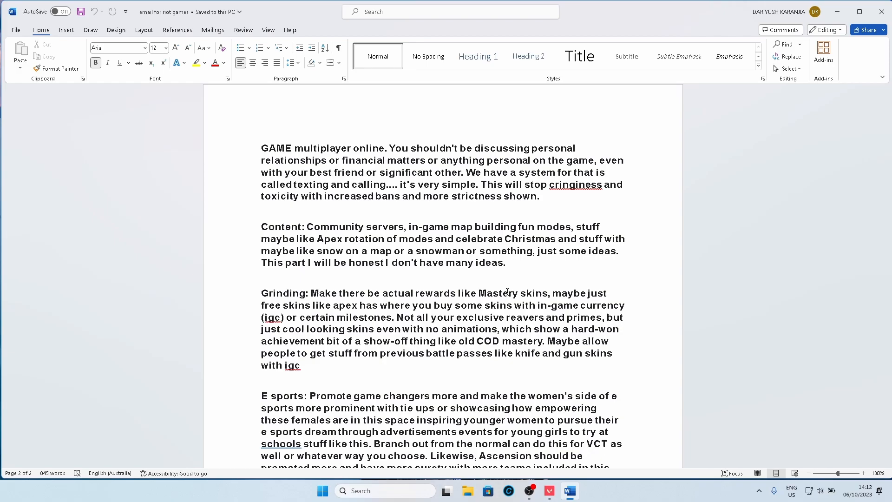
{"action": "mouse_move", "coordinate": [418, 227]}
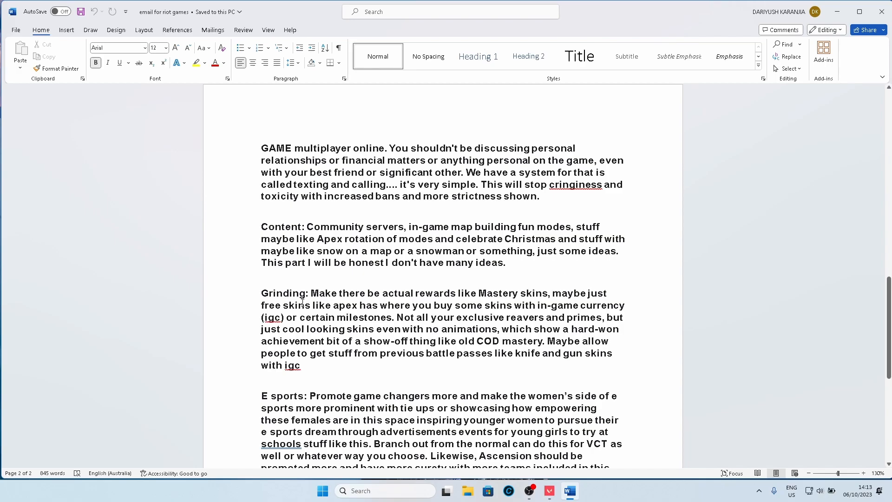
Scroll onto page two where the E sports suggestion begins below Grinding.
{"action": "scroll", "scroll_direction": "down", "scroll_amount": 3}
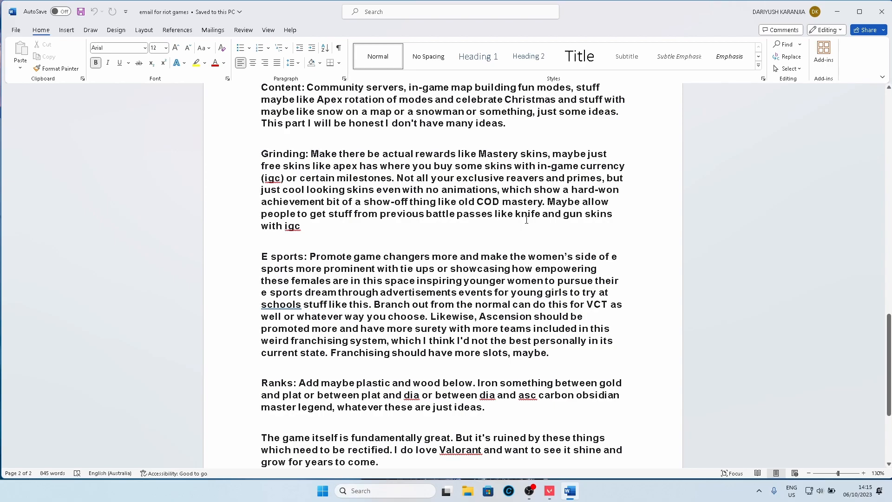
{"action": "mouse_move", "coordinate": [428, 305]}
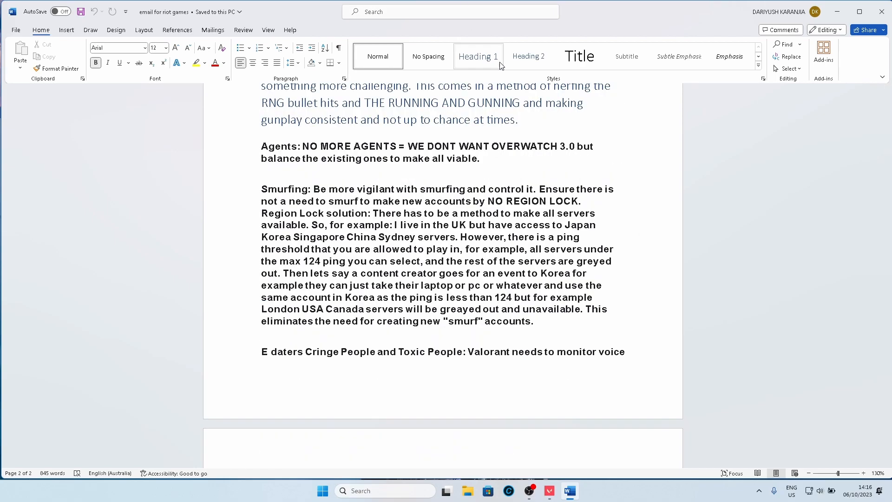
{"action": "mouse_move", "coordinate": [477, 56]}
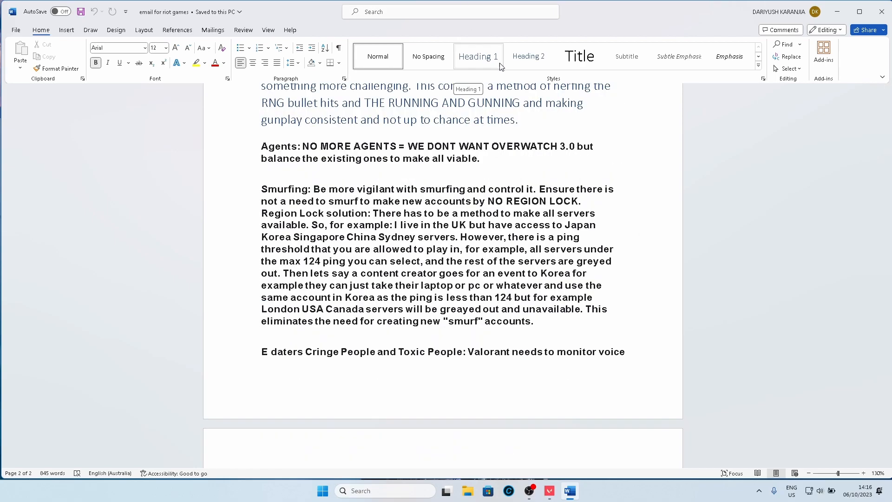
Scroll to the letter's closing paragraphs and the 'Thanking You,' sign-off.
{"action": "scroll", "scroll_direction": "down", "scroll_amount": 3}
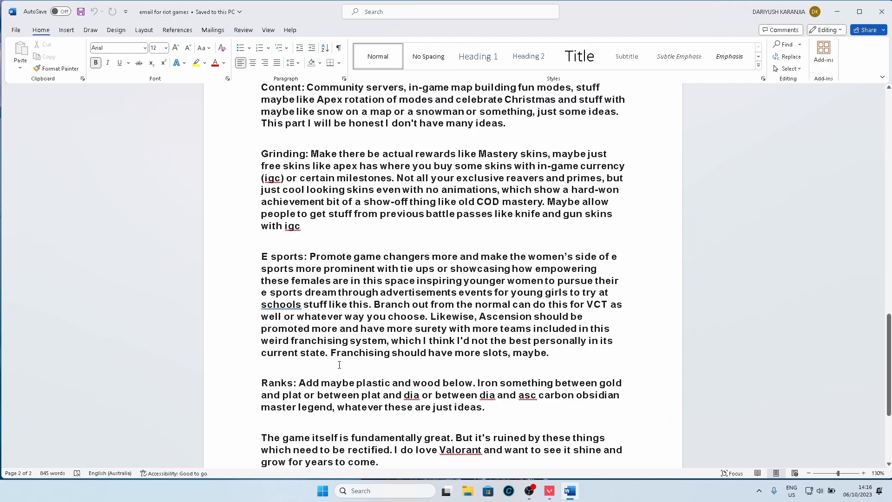
{"action": "scroll", "scroll_direction": "down", "scroll_amount": 3}
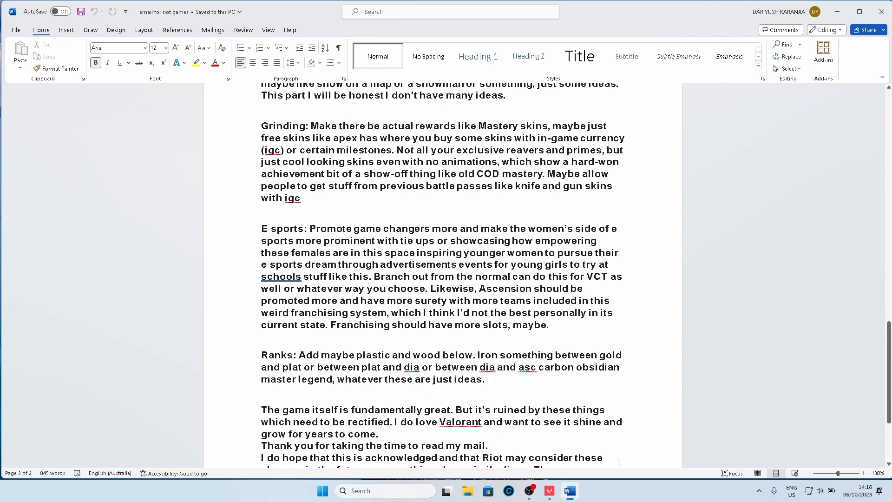
{"action": "mouse_move", "coordinate": [572, 429]}
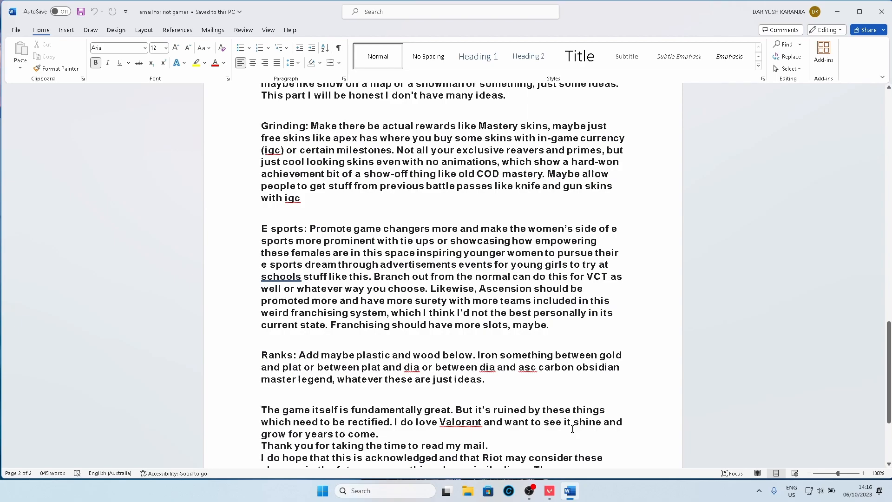
{"action": "scroll", "scroll_direction": "down", "scroll_amount": 3}
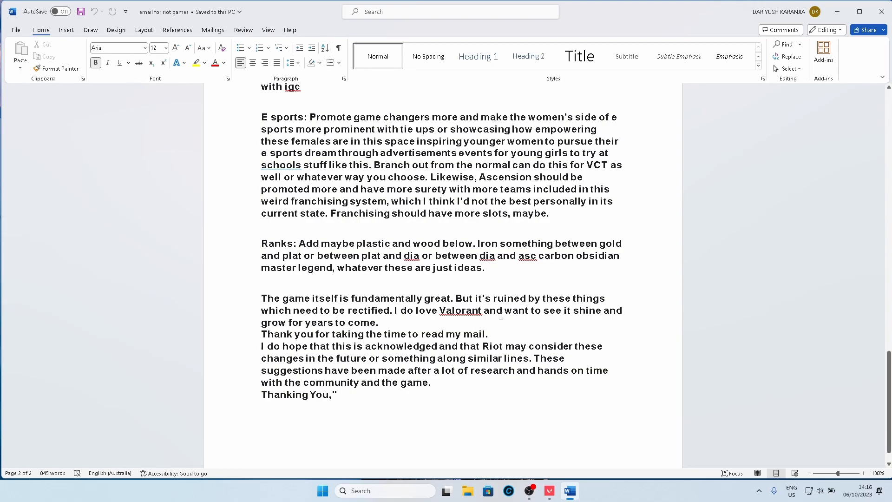
{"action": "mouse_move", "coordinate": [301, 352]}
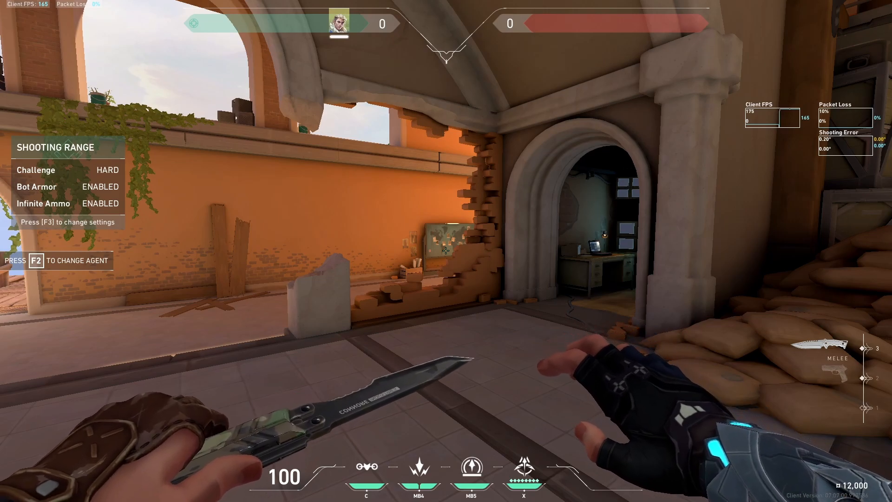
{"action": "mouse_move", "coordinate": [446, 251]}
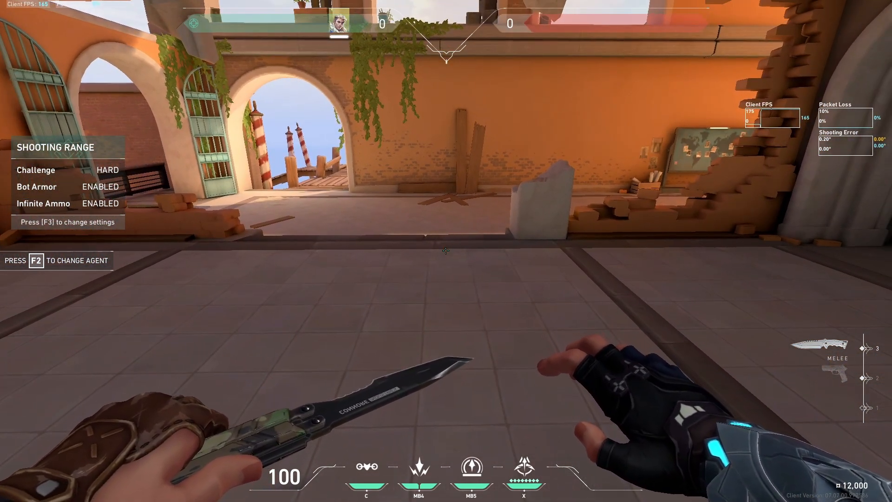
Equip the Vandal, then the knife, while heading to the skills test lane.
{"action": "key", "text": "1"}
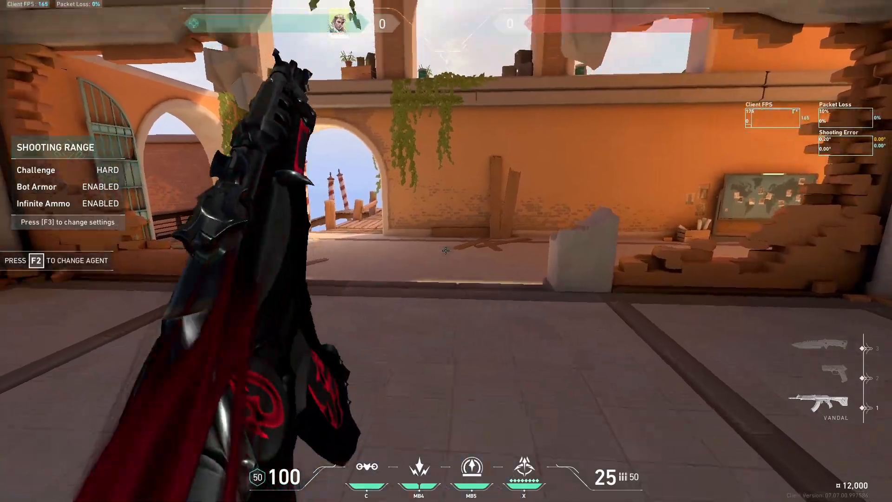
{"action": "key", "text": "3"}
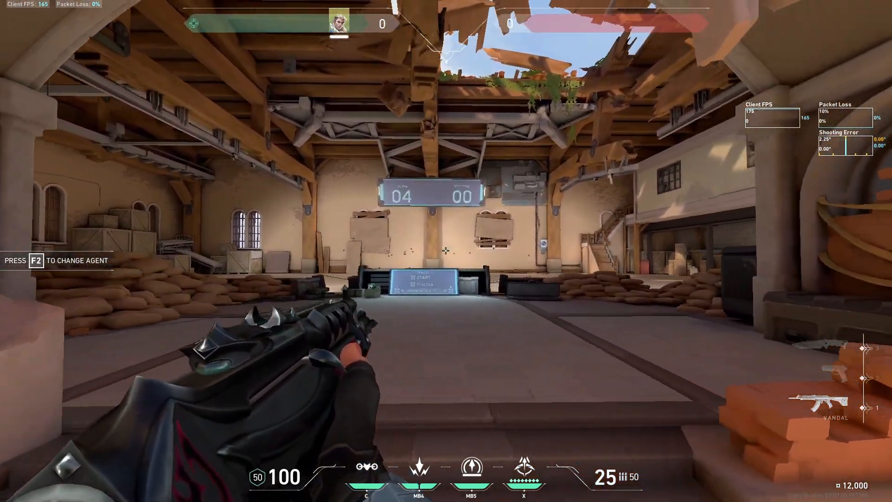
Switch to the melee knife and walk past the sandbags in the range.
{"action": "key", "text": "3"}
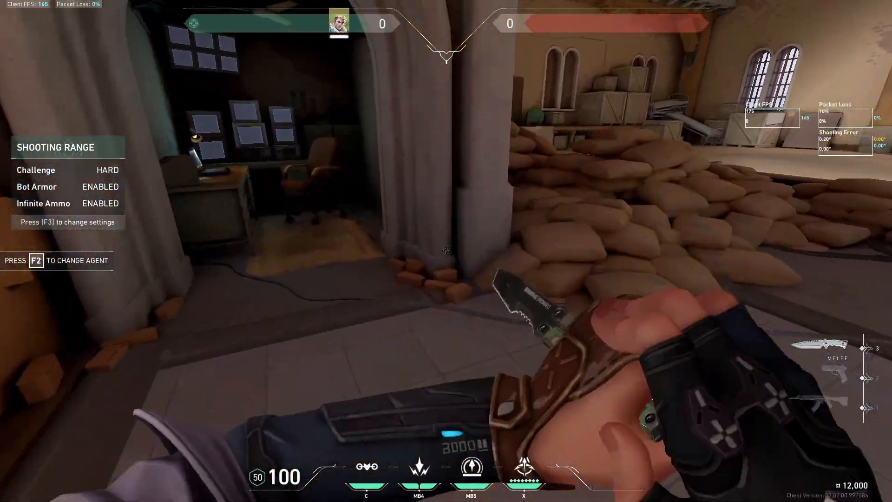
Select Jett from the agent screen and continue through the archway in the range.
{"action": "key", "text": "f2"}
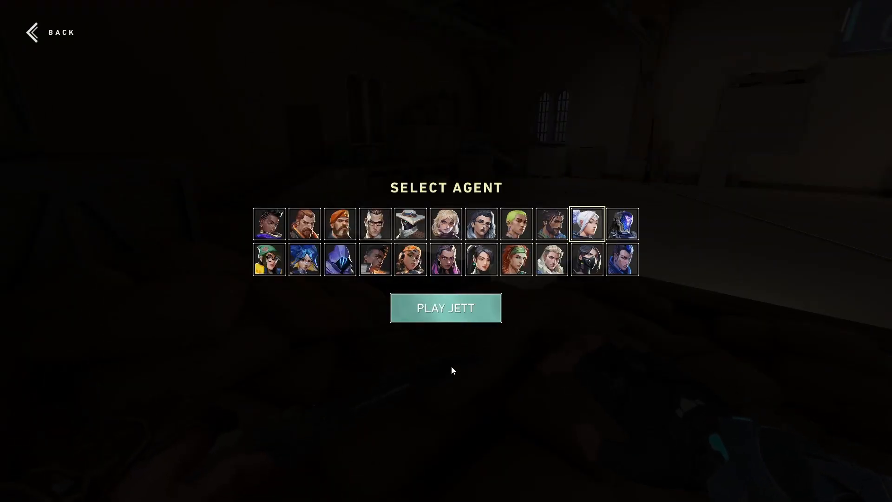
{"action": "left_click", "coordinate": [446, 308]}
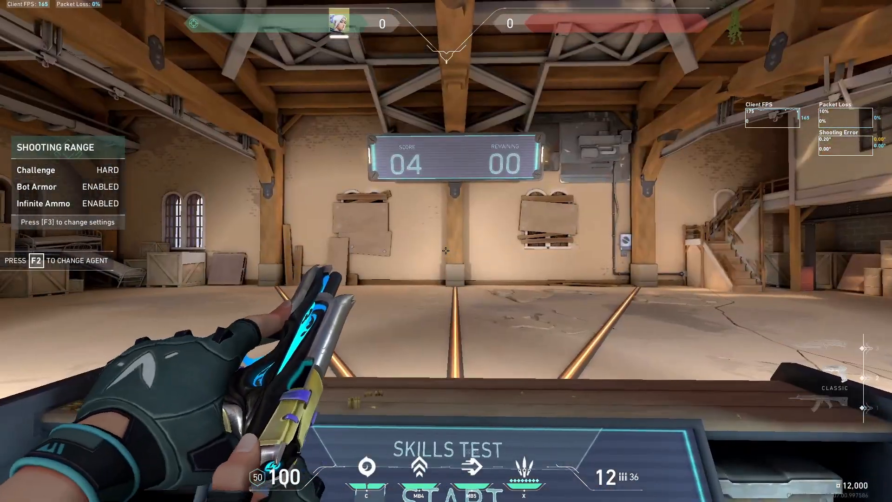
{"action": "key", "text": "3"}
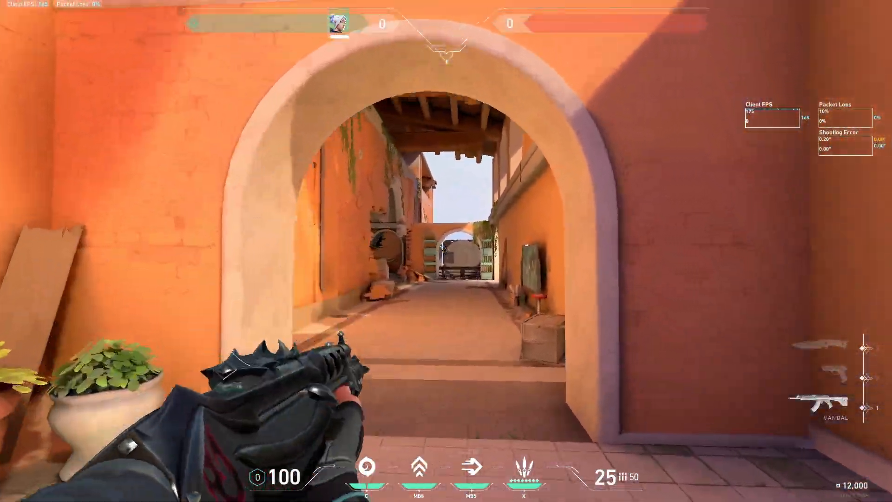
{"action": "mouse_move", "coordinate": [446, 251]}
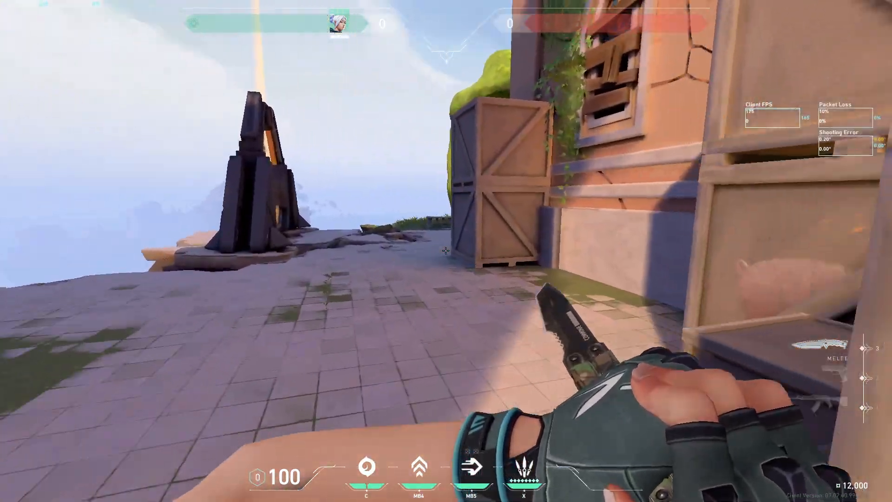
{"action": "mouse_move", "coordinate": [446, 251]}
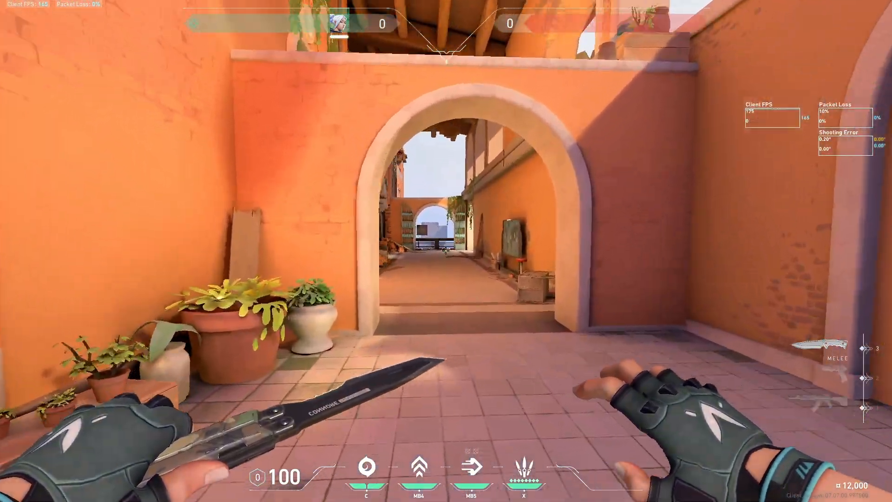
{"action": "mouse_move", "coordinate": [447, 251]}
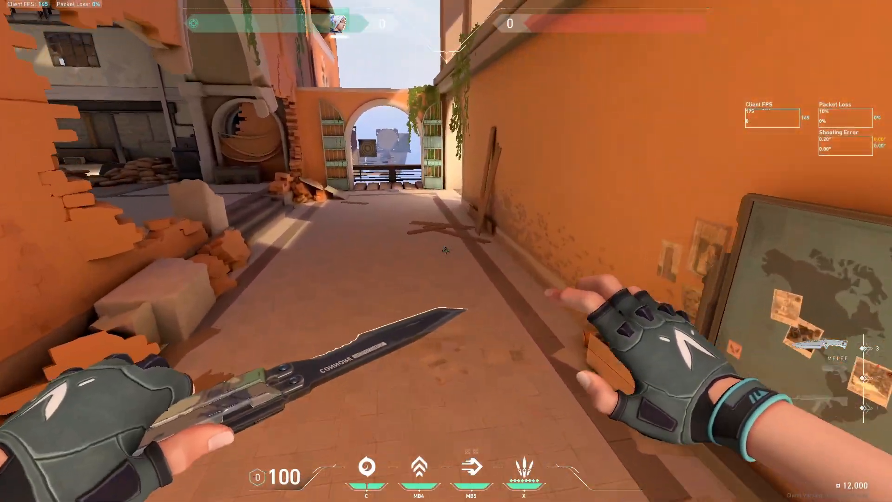
{"action": "mouse_move", "coordinate": [446, 251]}
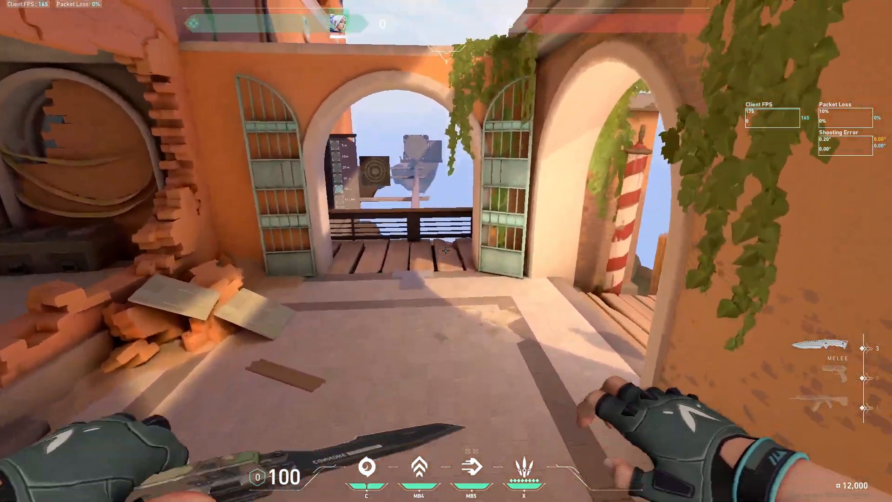